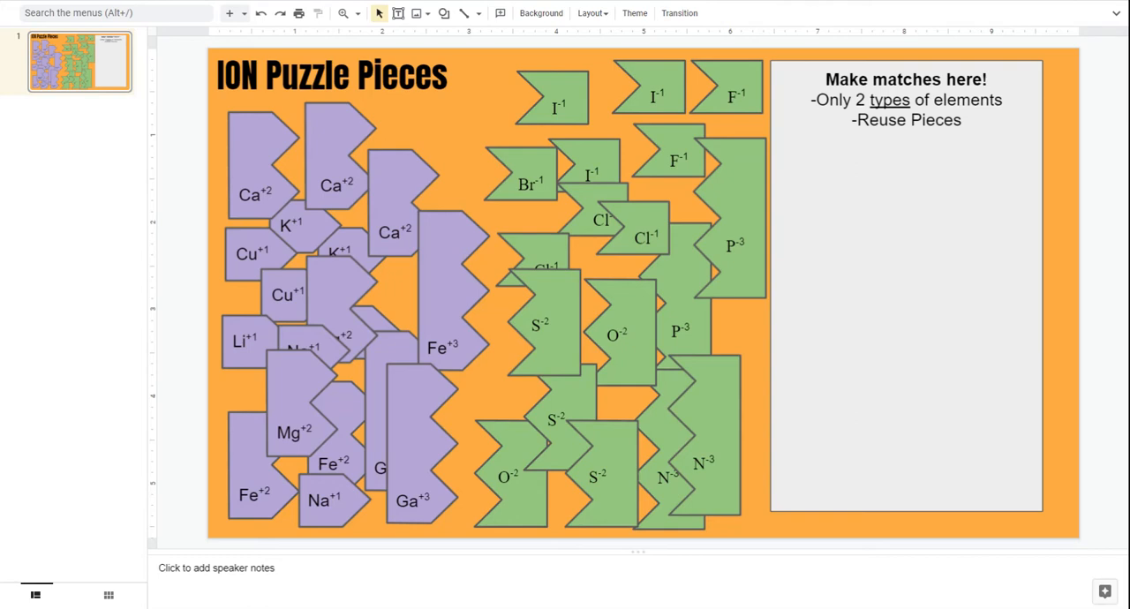
pyautogui.moveTo(561, 279)
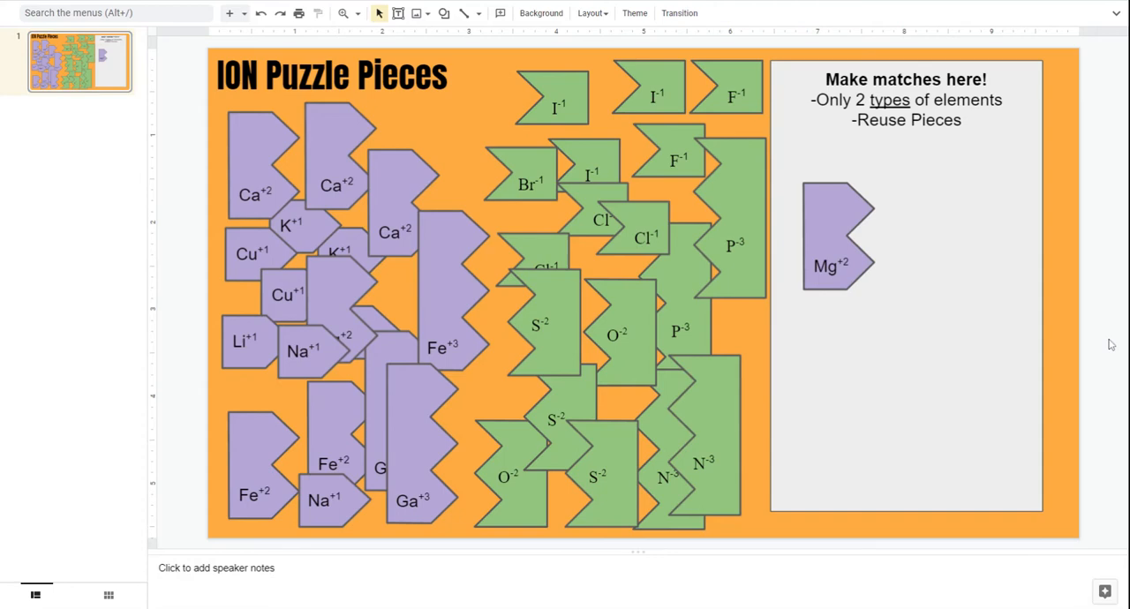
pyautogui.moveTo(491, 398)
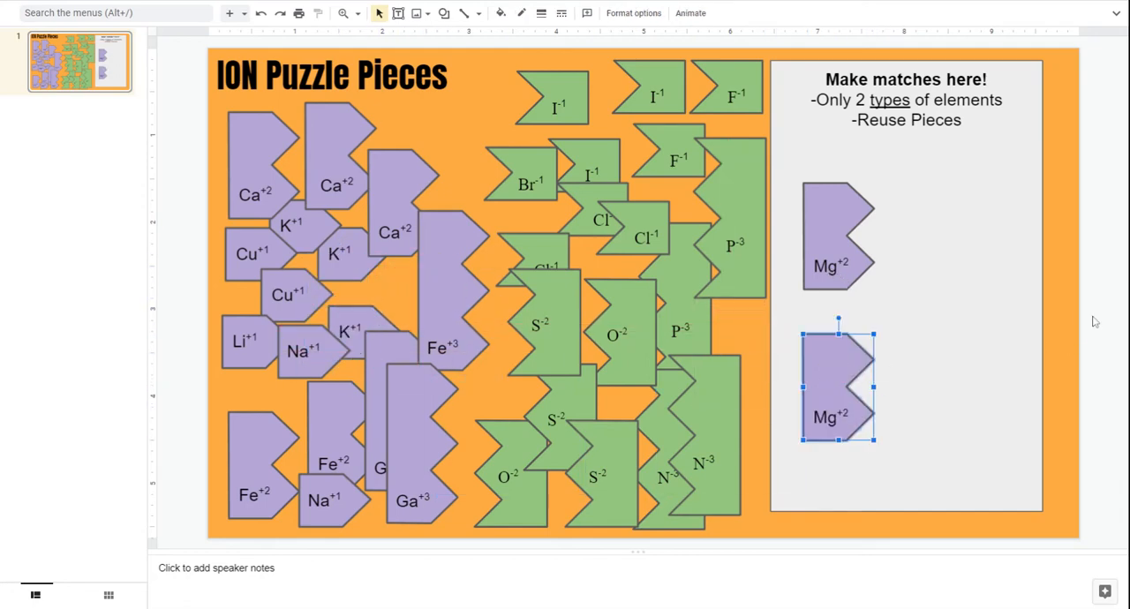
# Step: Fit two Cl-1 pieces against the upper Mg+2 piece, one above the other, forming MgCl2
pyautogui.click(650, 218)
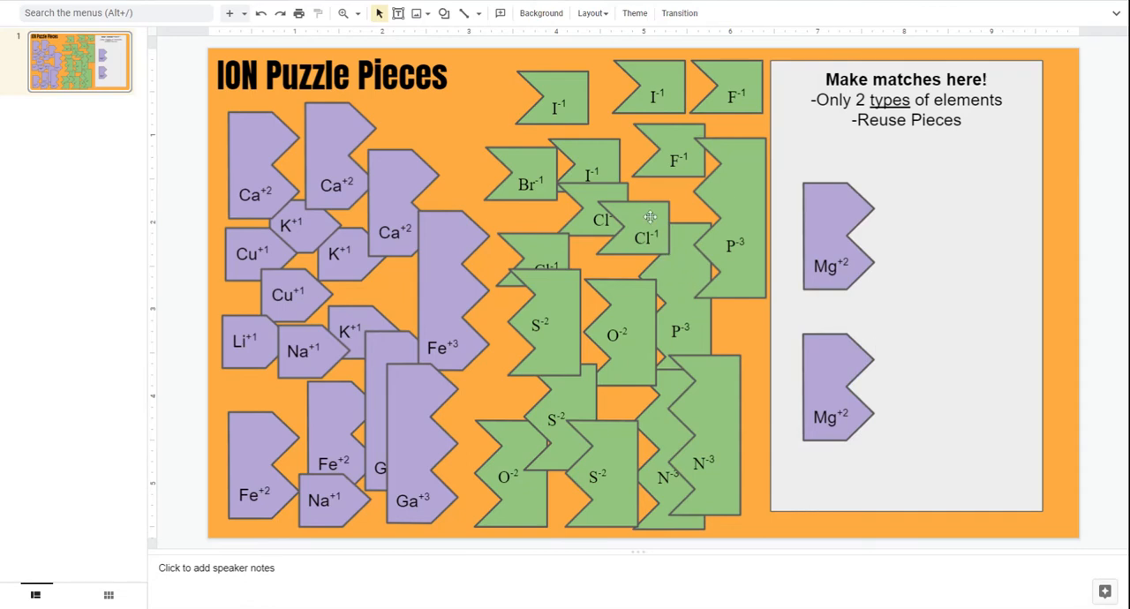
pyautogui.moveTo(644, 224); pyautogui.dragTo(882, 203)
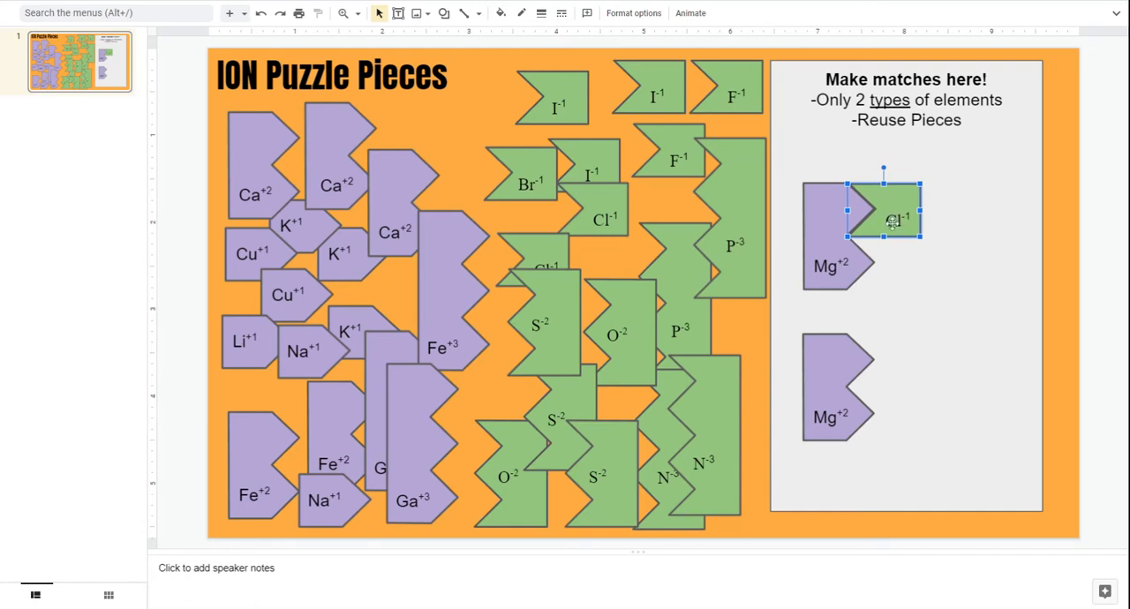
pyautogui.moveTo(604, 195)
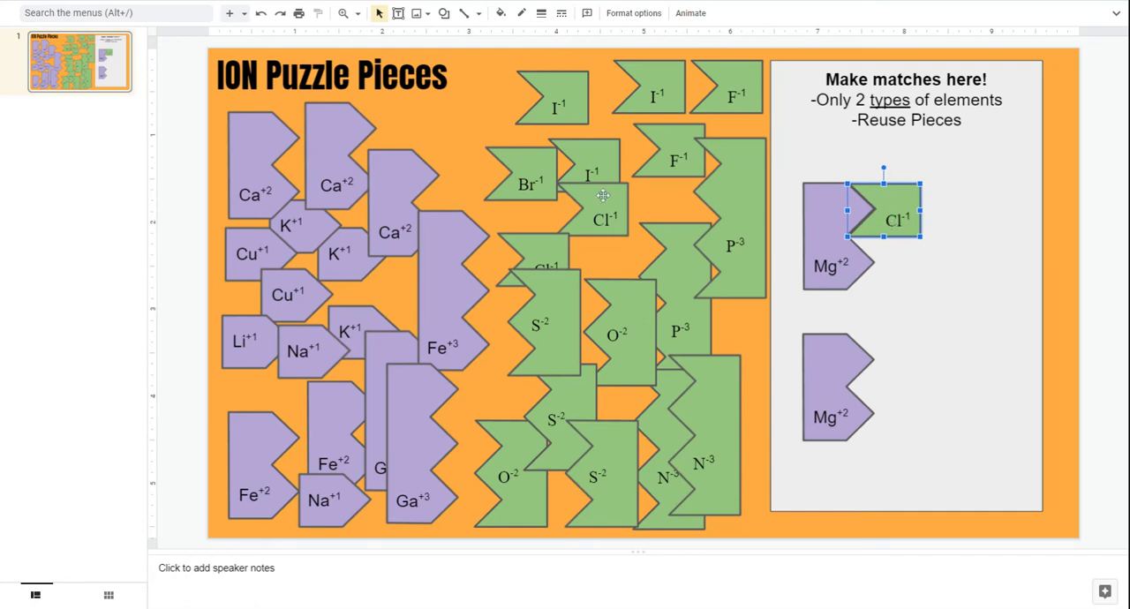
pyautogui.moveTo(882, 212); pyautogui.dragTo(891, 265)
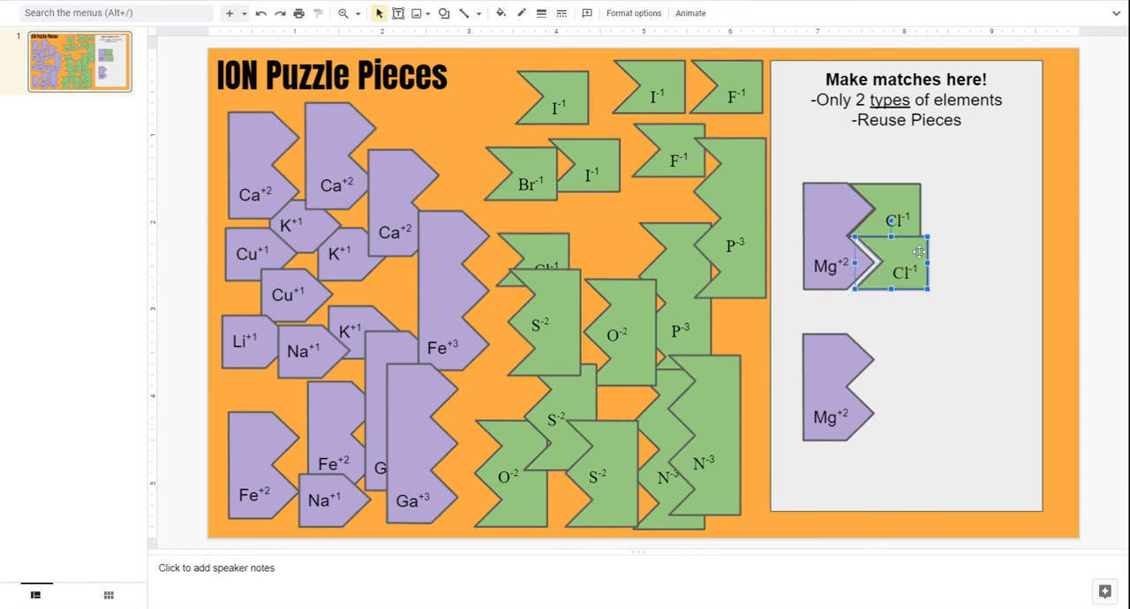
pyautogui.moveTo(918, 263); pyautogui.dragTo(883, 264)
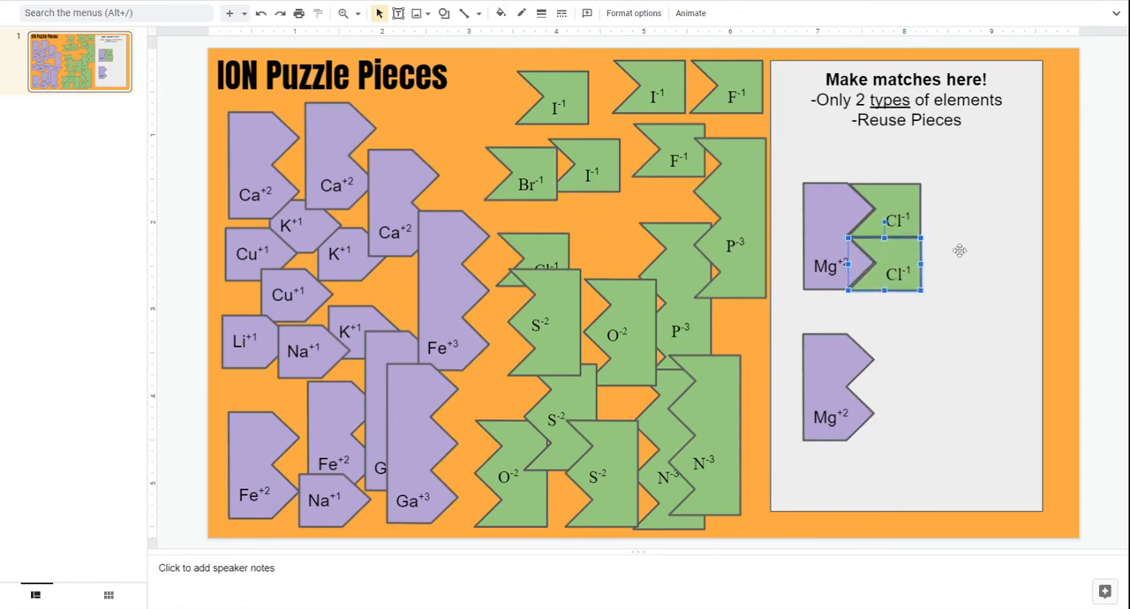
pyautogui.moveTo(1109, 198)
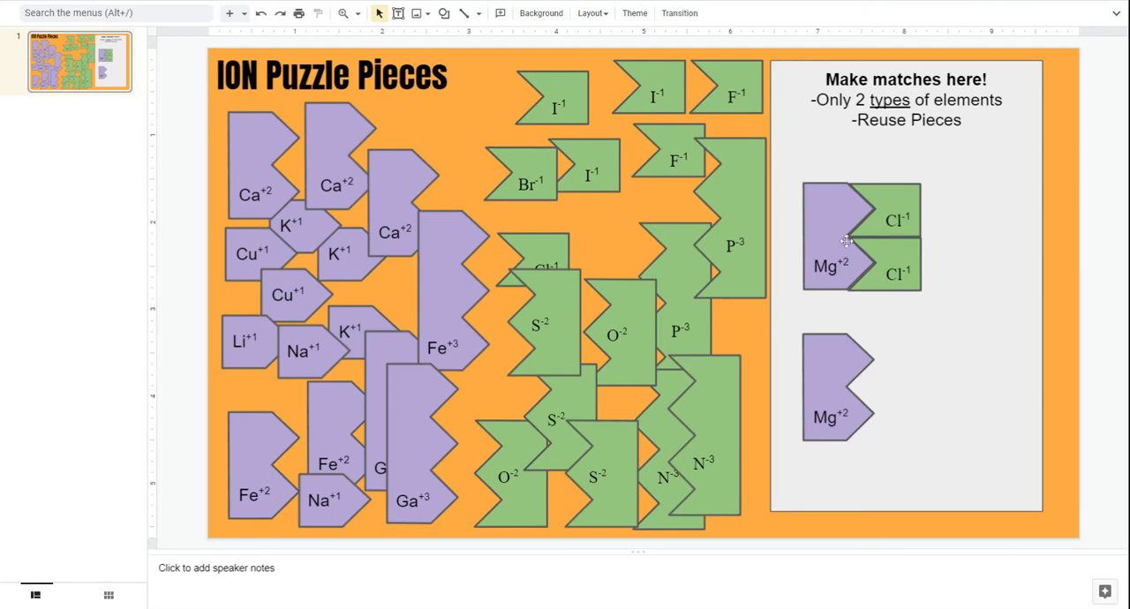
pyautogui.moveTo(833, 367)
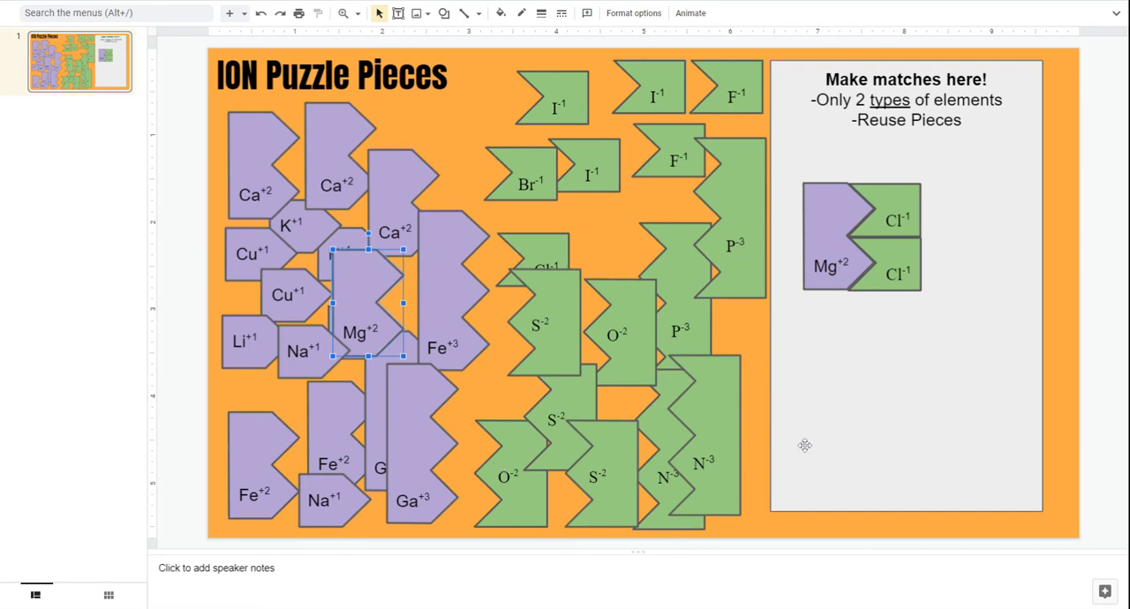
pyautogui.moveTo(879, 311)
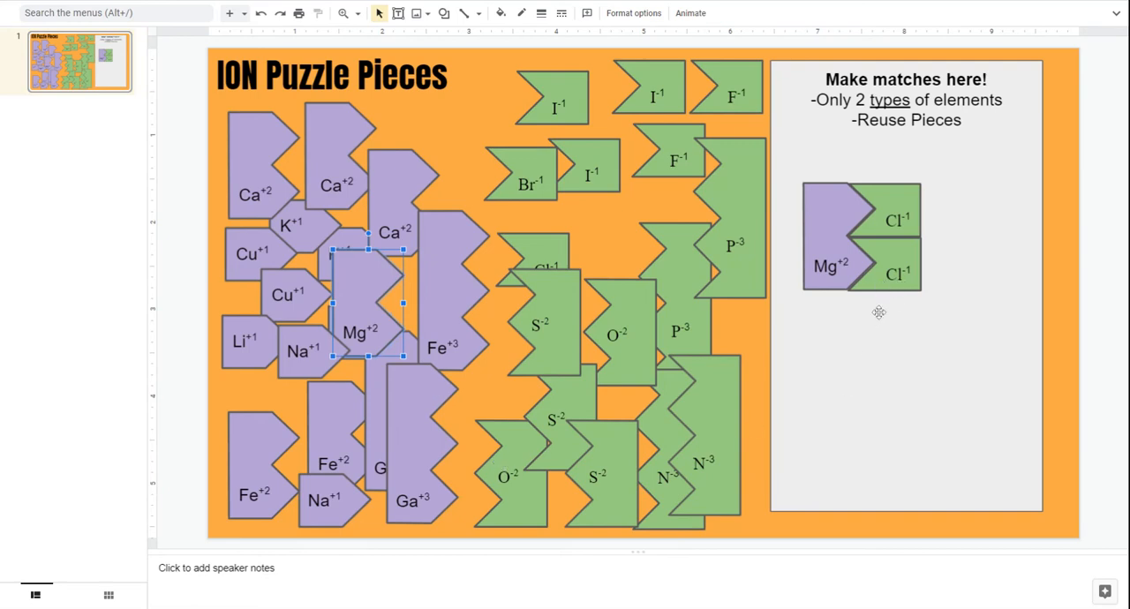
pyautogui.moveTo(802, 229)
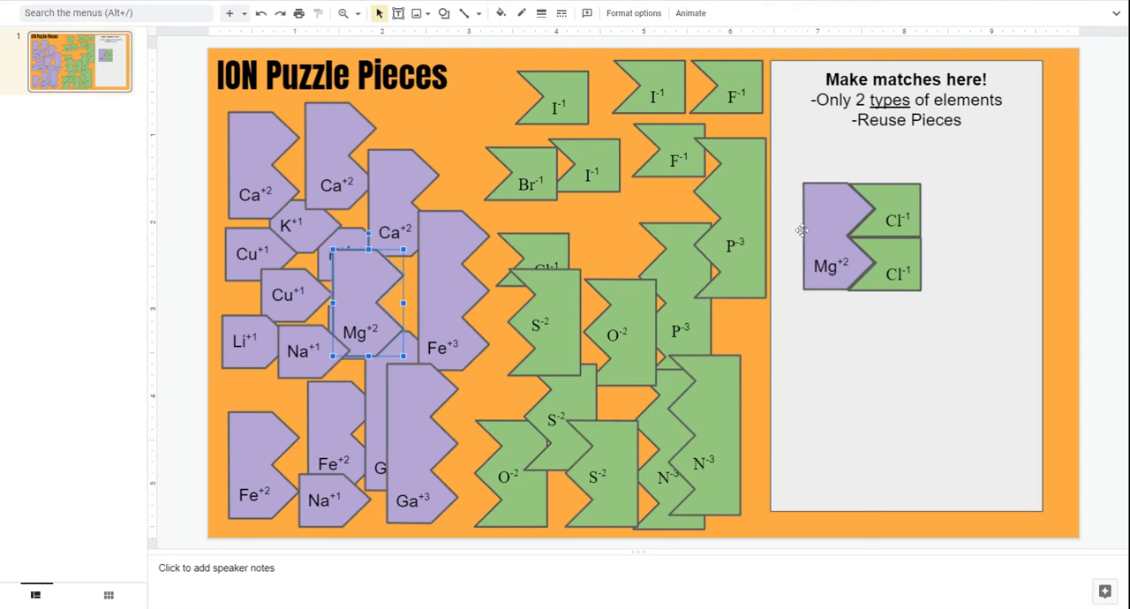
pyautogui.moveTo(828, 233)
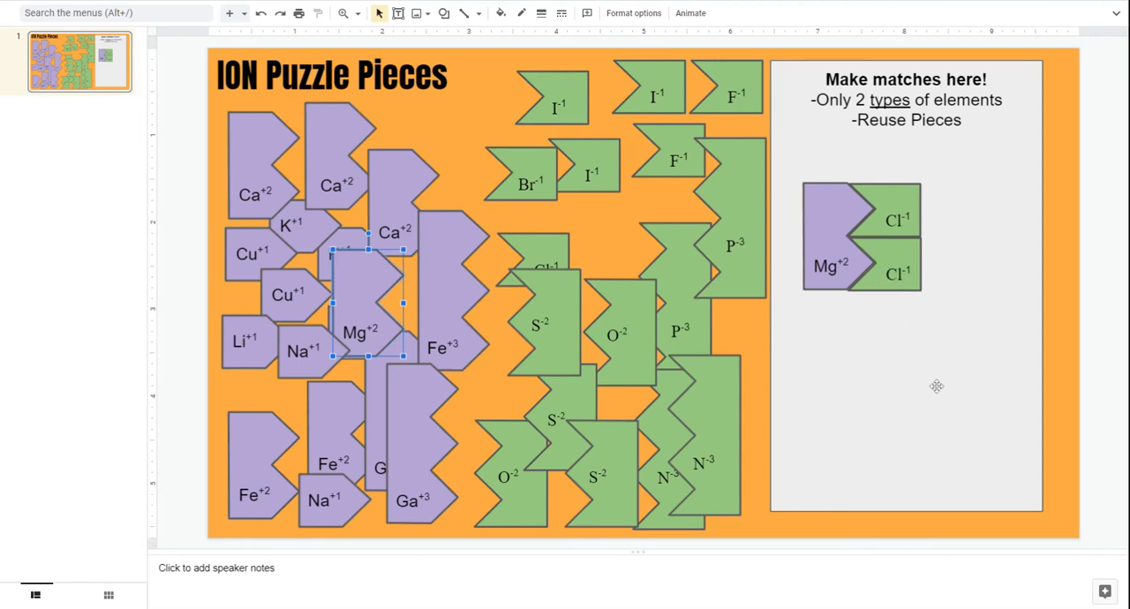
pyautogui.moveTo(932, 371)
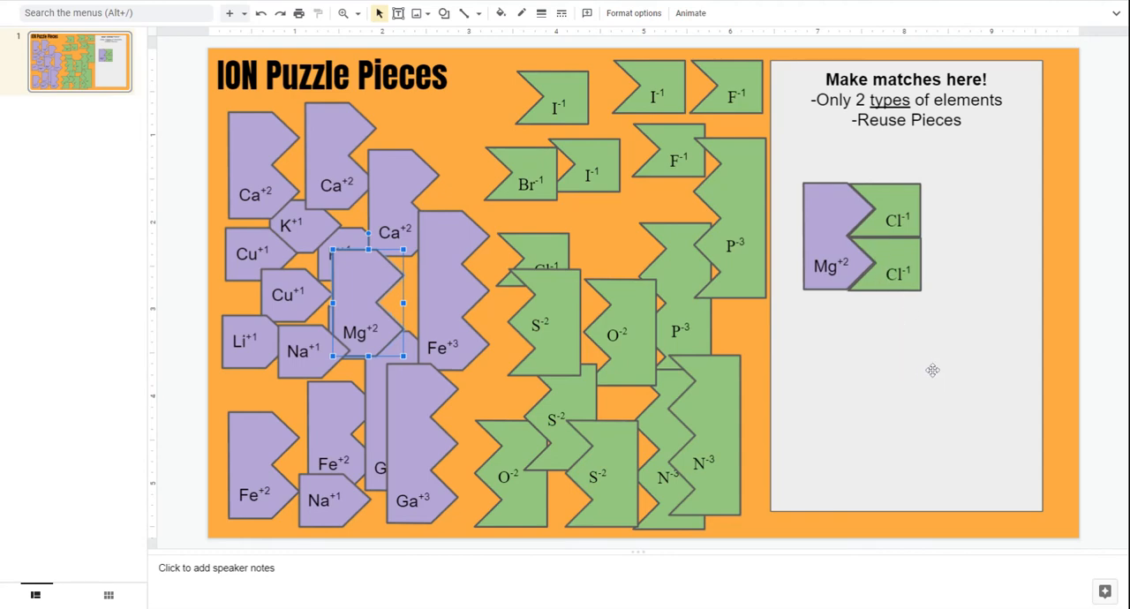
pyautogui.moveTo(900, 243)
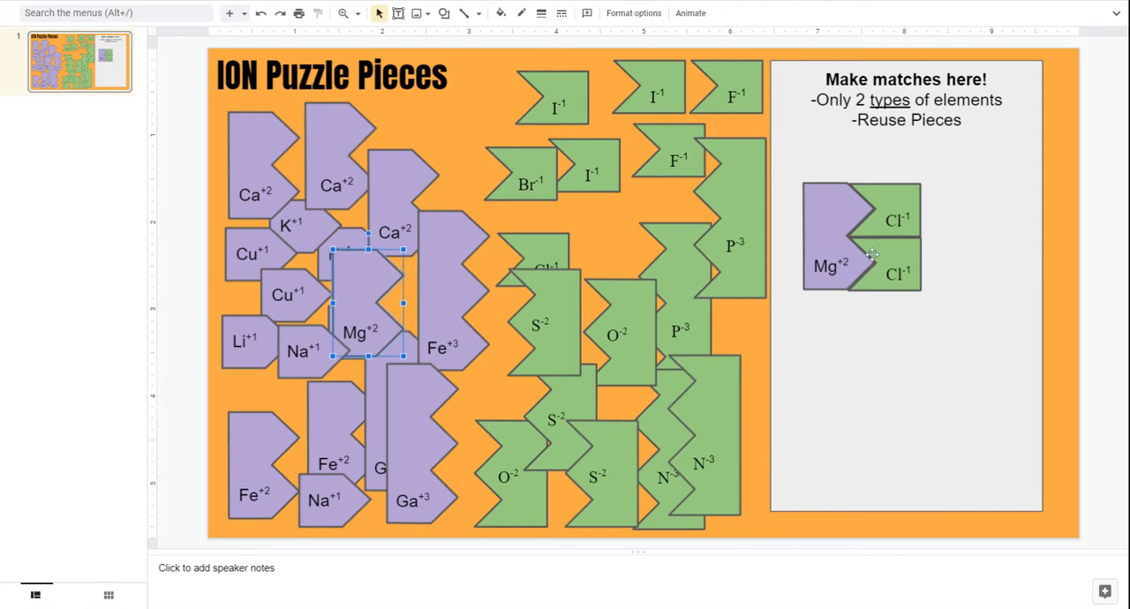
pyautogui.moveTo(829, 220)
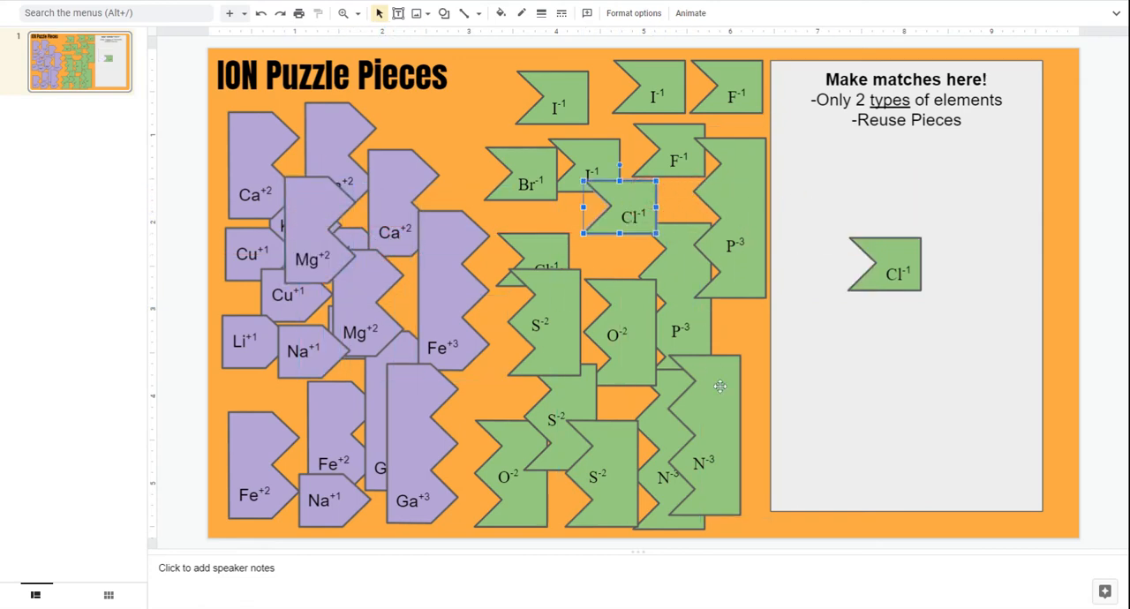
pyautogui.moveTo(816, 367)
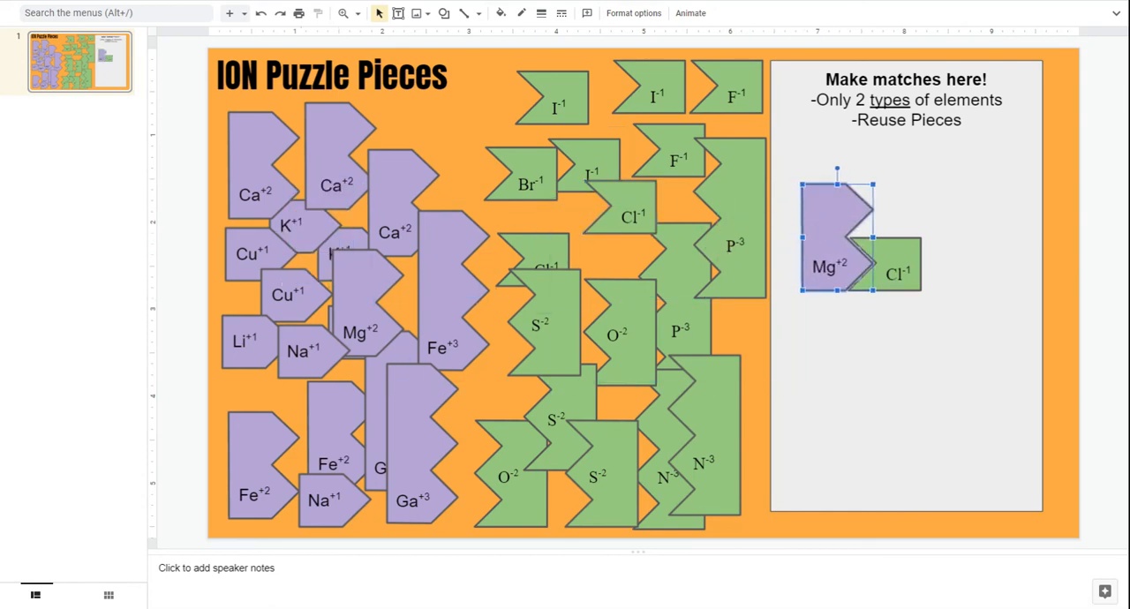
pyautogui.moveTo(939, 266)
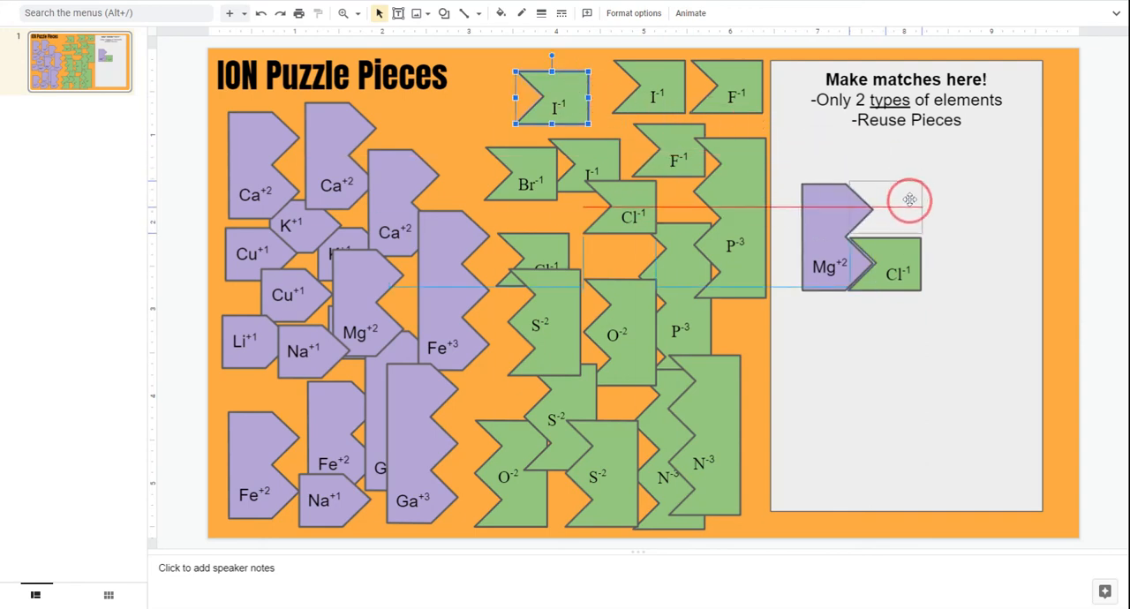
# Step: Move an I-1 piece next to the Mg+2 above the Cl-1 piece
pyautogui.moveTo(551, 88); pyautogui.dragTo(886, 219)
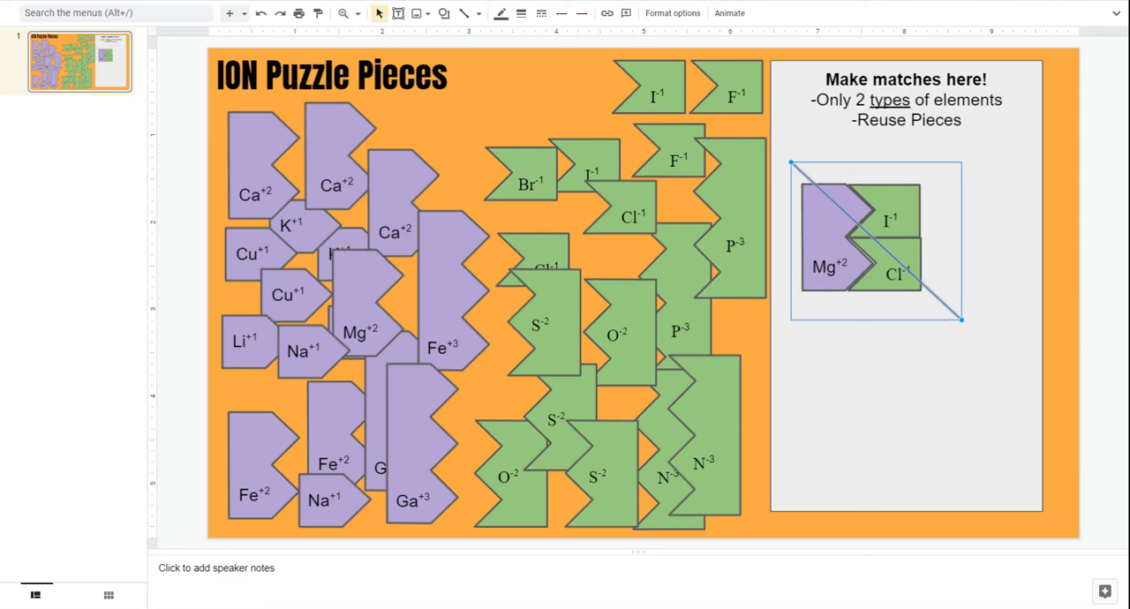
pyautogui.moveTo(1031, 3)
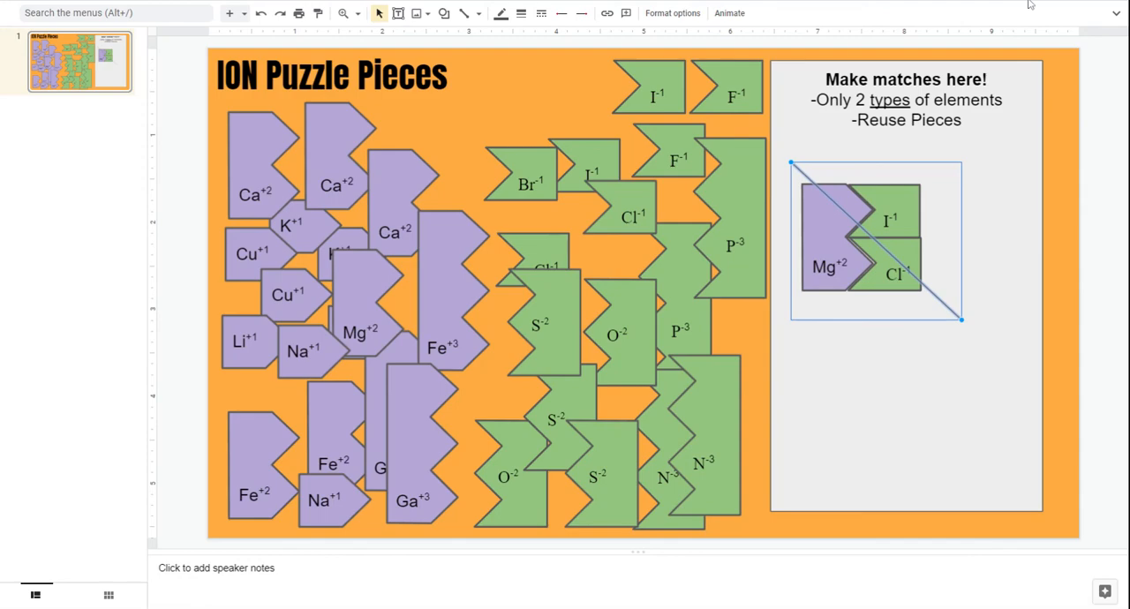